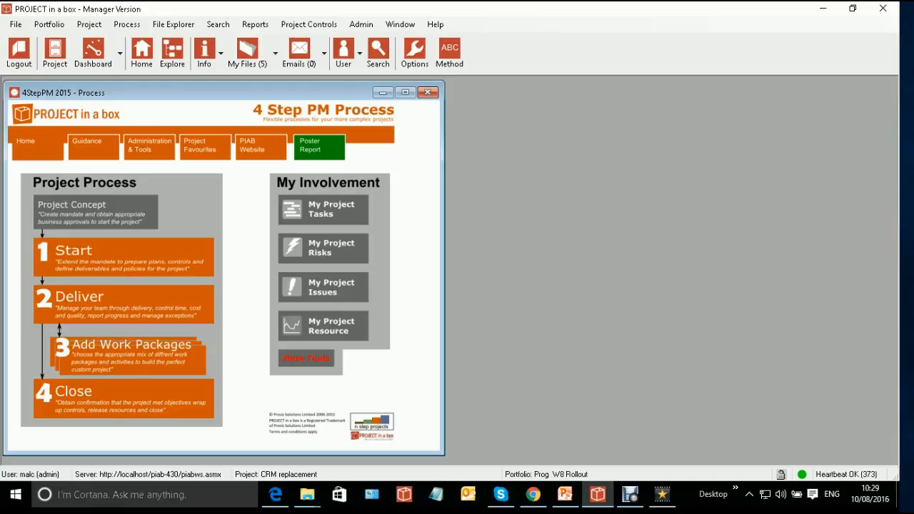
# - Show the Portfolio Tasks Gantt for Prog W8 Rollout and maximise its window
pyautogui.click(308, 23)
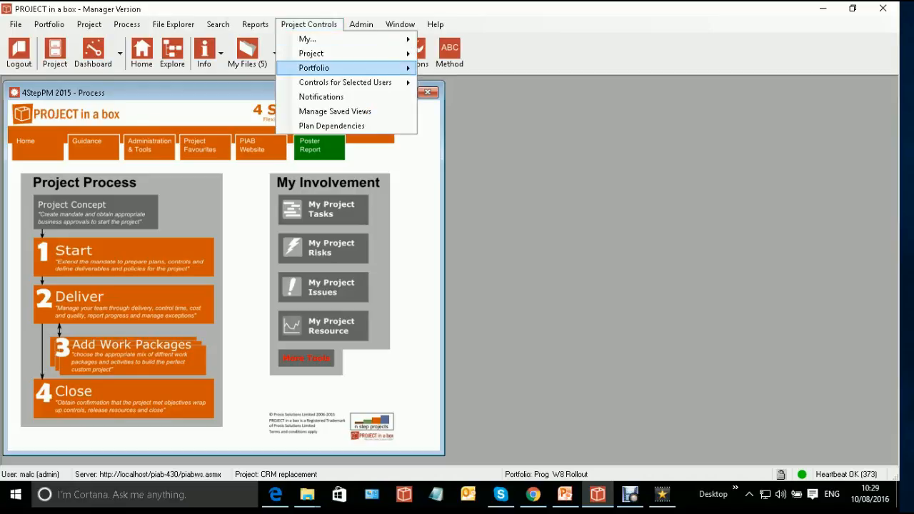
pyautogui.moveTo(315, 69)
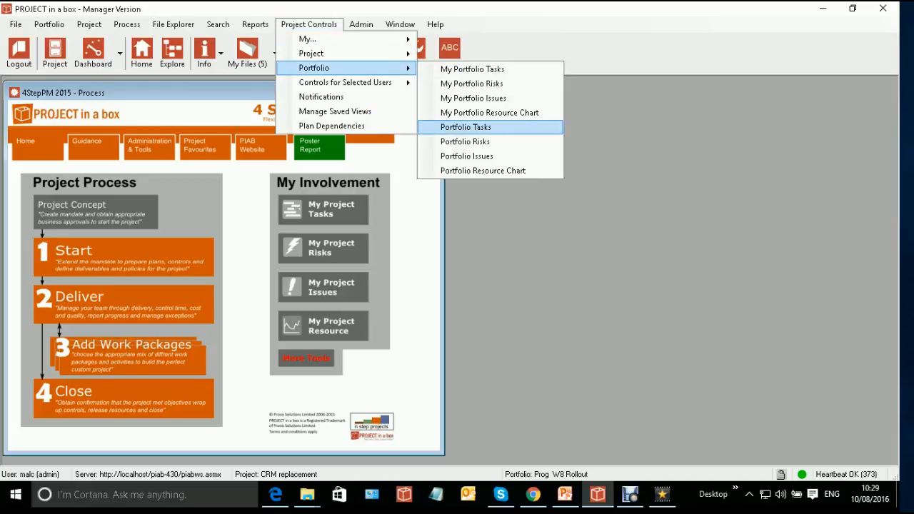
pyautogui.click(466, 127)
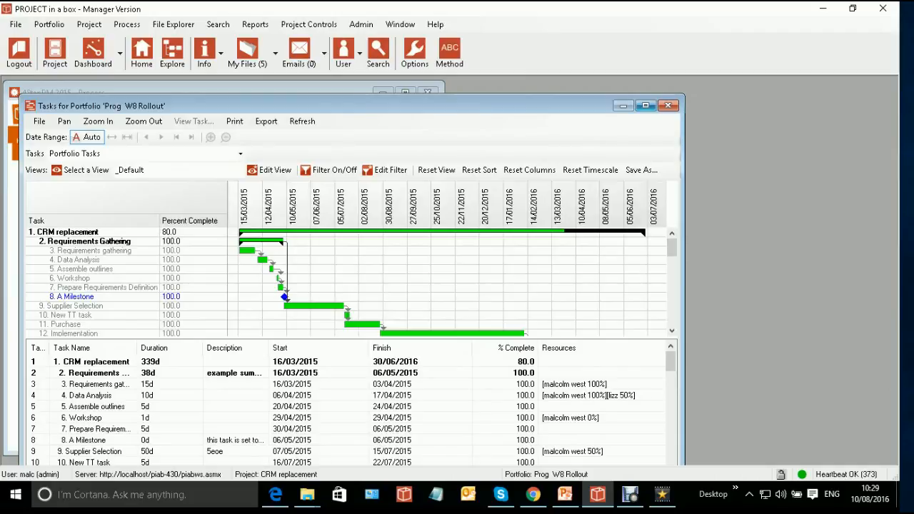
pyautogui.click(646, 106)
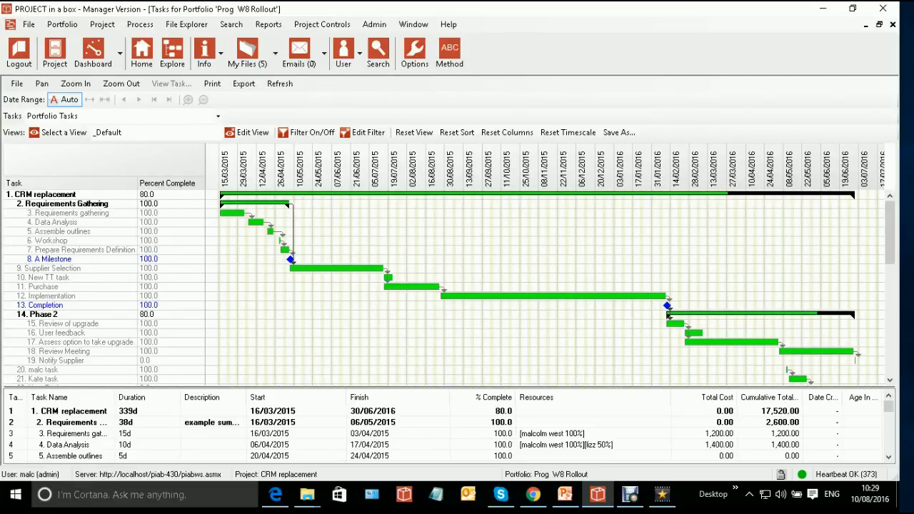
pyautogui.scroll(-3)
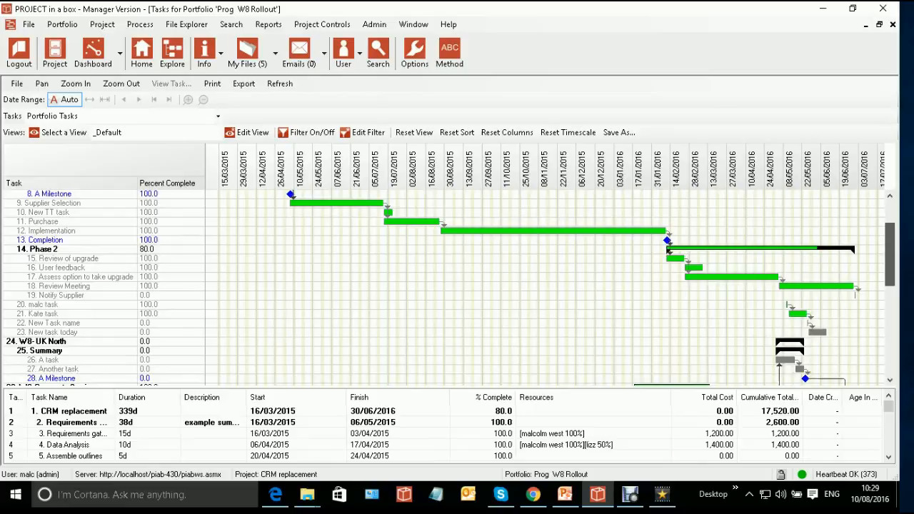
pyautogui.scroll(-3)
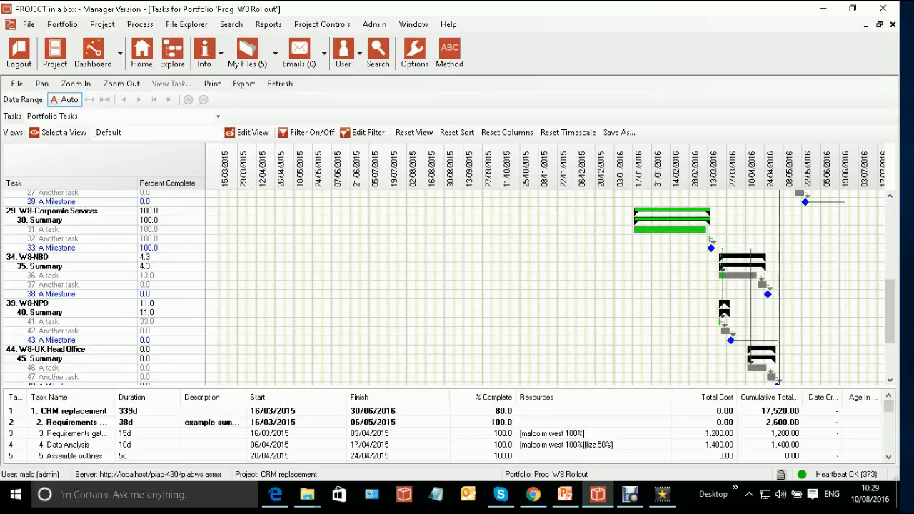
pyautogui.scroll(-3)
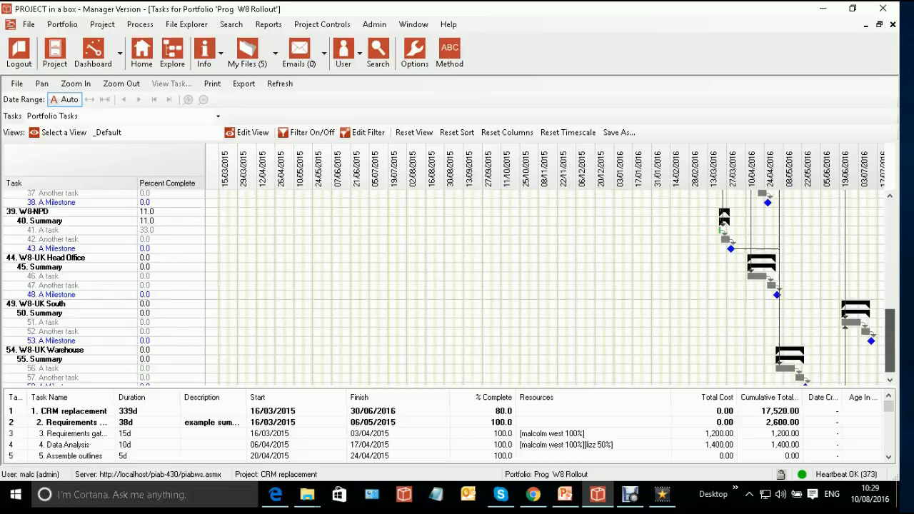
pyautogui.scroll(-3)
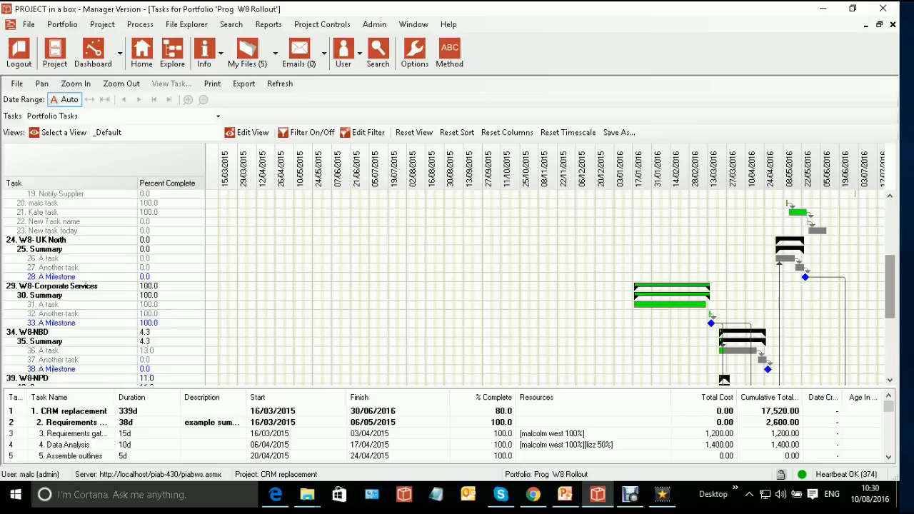
pyautogui.scroll(-3)
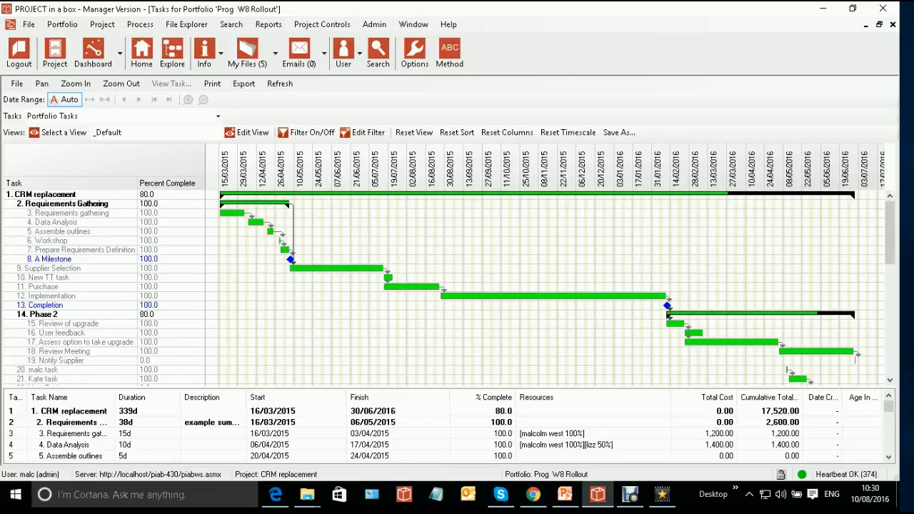
pyautogui.scroll(-3)
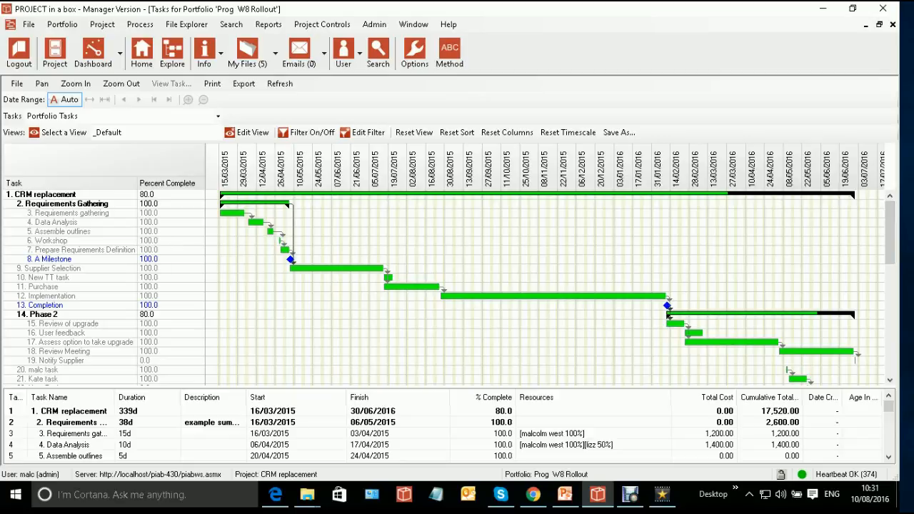
# - Bring up the Inter-Plan Dependencies window via Admin > Manage Plan Dependencies
pyautogui.click(321, 23)
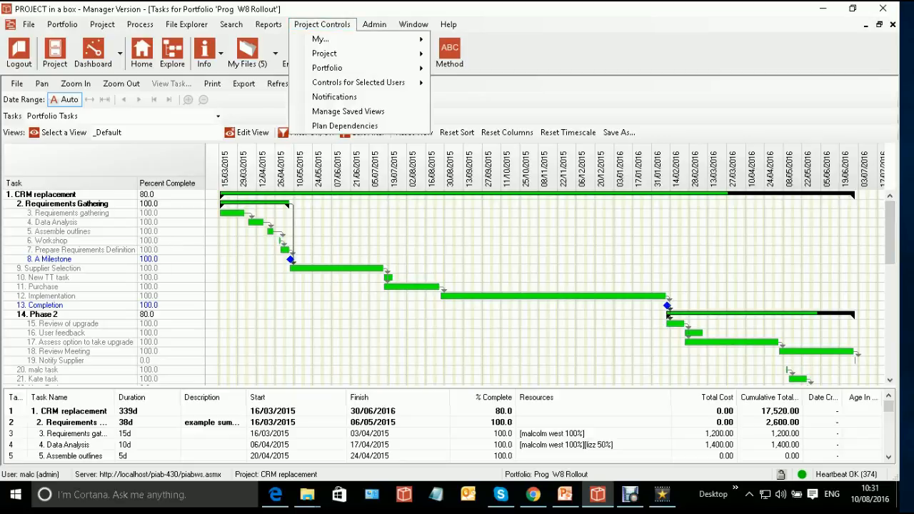
pyautogui.moveTo(326, 53)
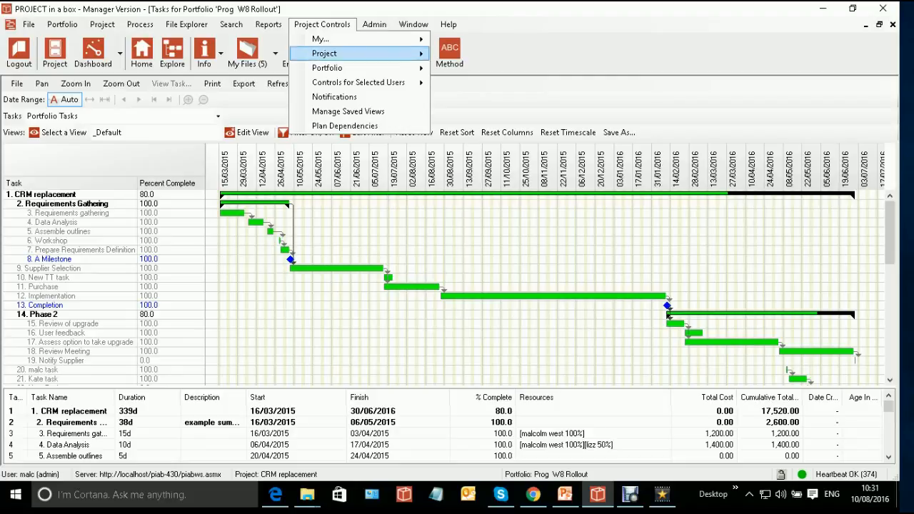
pyautogui.moveTo(346, 126)
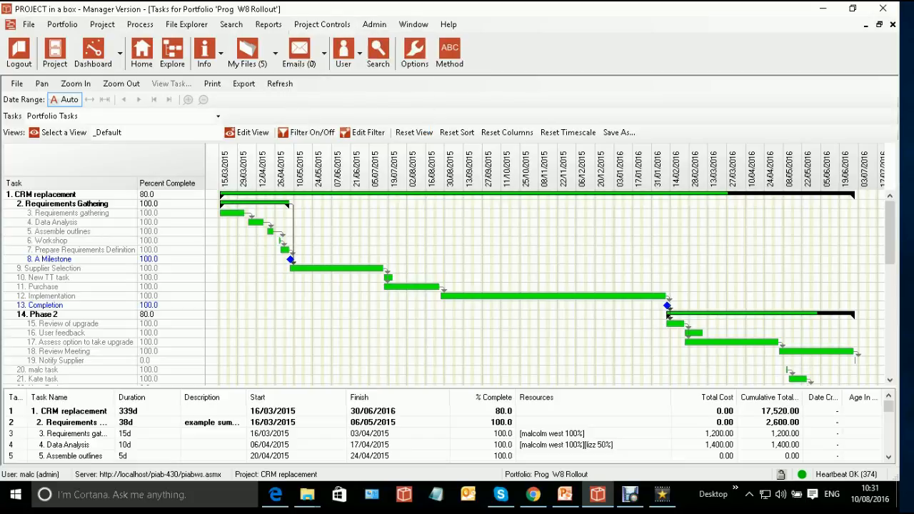
pyautogui.click(367, 24)
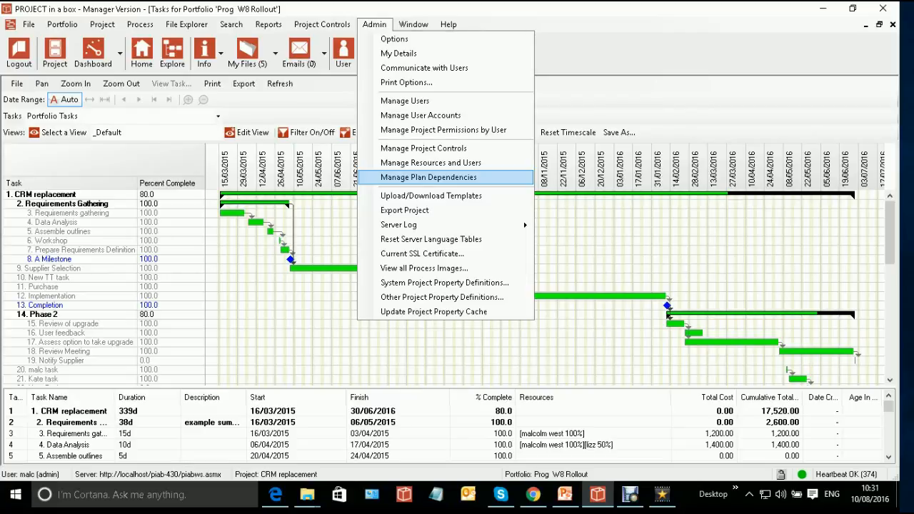
pyautogui.click(431, 177)
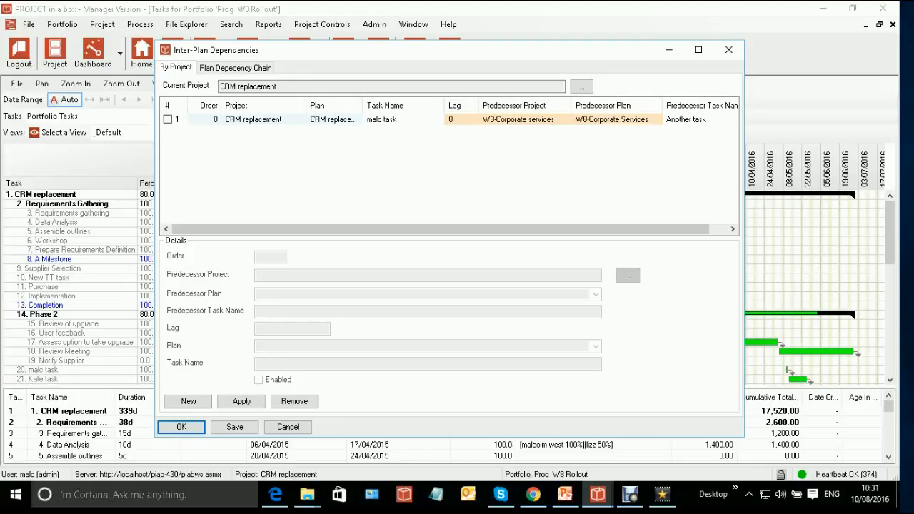
# - Select the CRM replacement rule and switch to the Plan Dependency Chain view
pyautogui.click(257, 120)
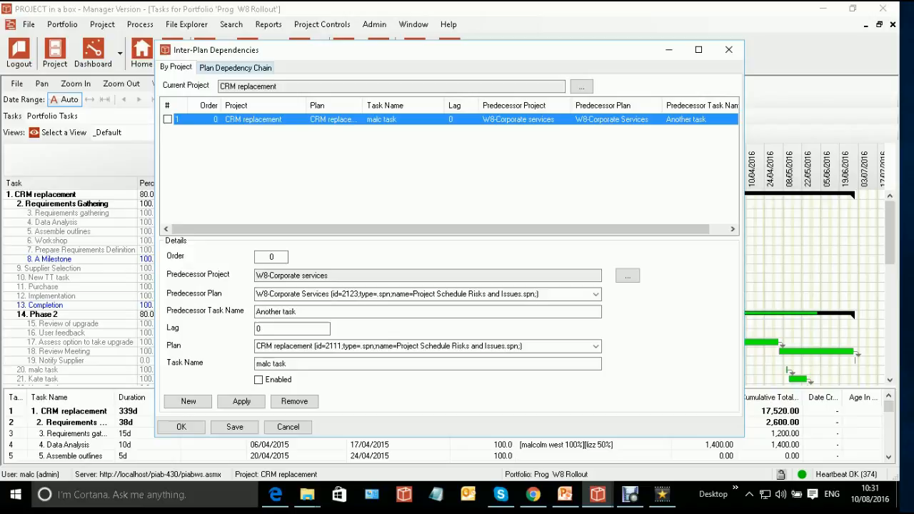
pyautogui.click(234, 68)
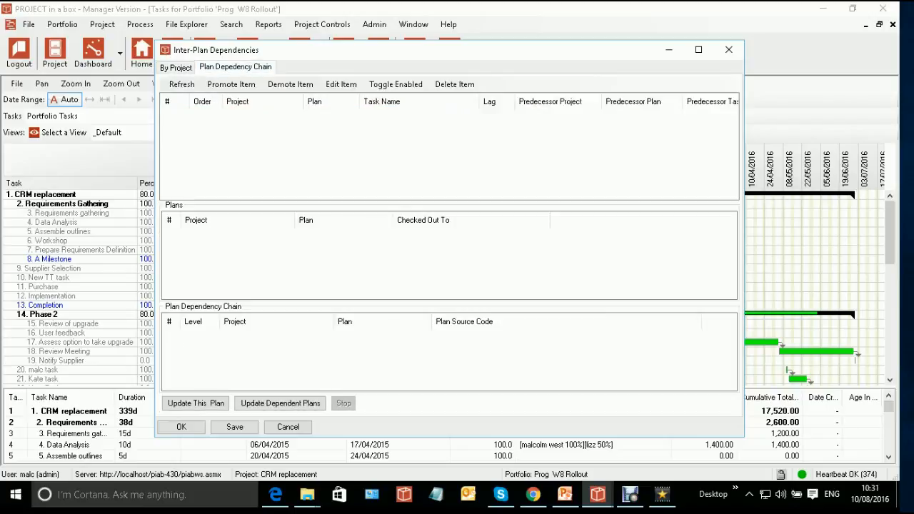
# - Refresh to load the twelve rules, plans and chain, then select the W8-Corporate services rule
pyautogui.click(181, 84)
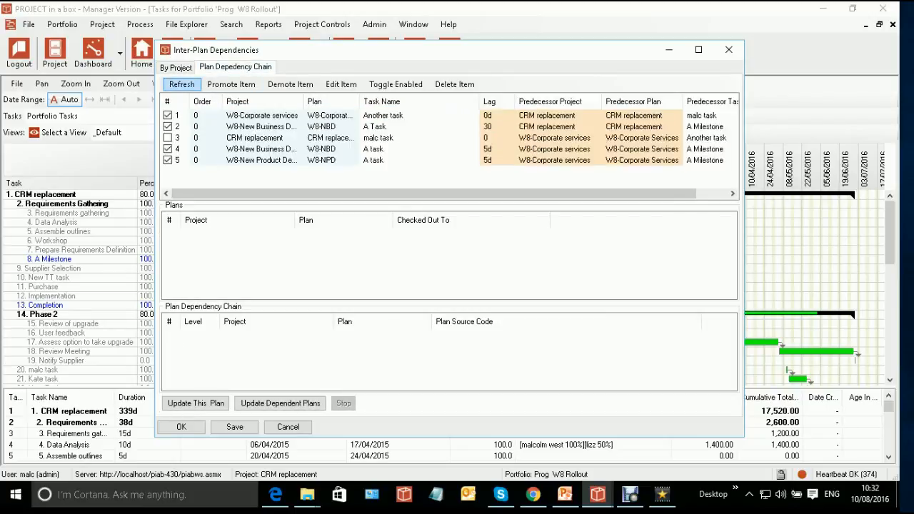
pyautogui.click(182, 84)
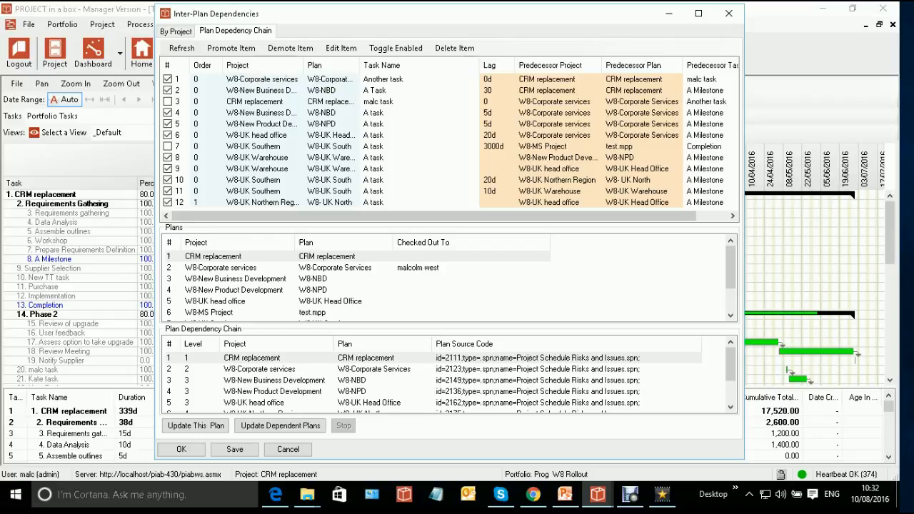
pyautogui.click(262, 79)
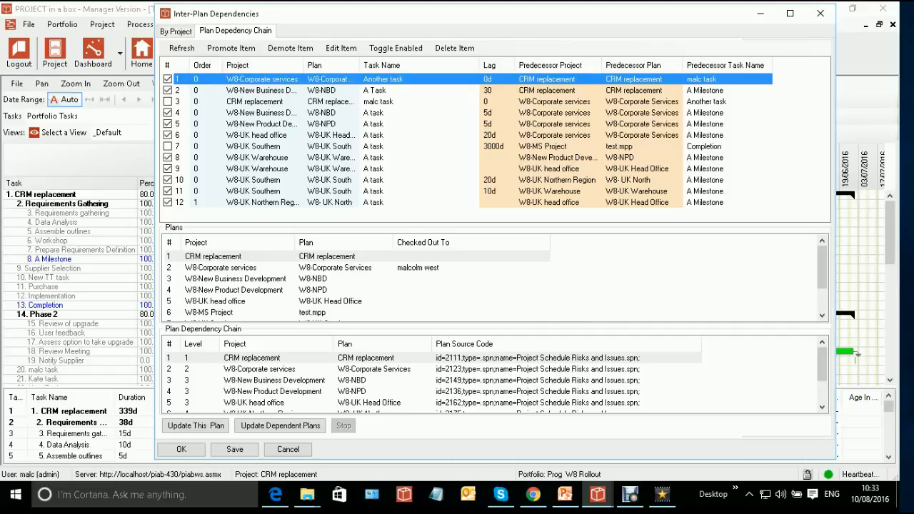
# - Show the dependency chain for CRM replacement, then for W8-UK Head Office
pyautogui.click(213, 256)
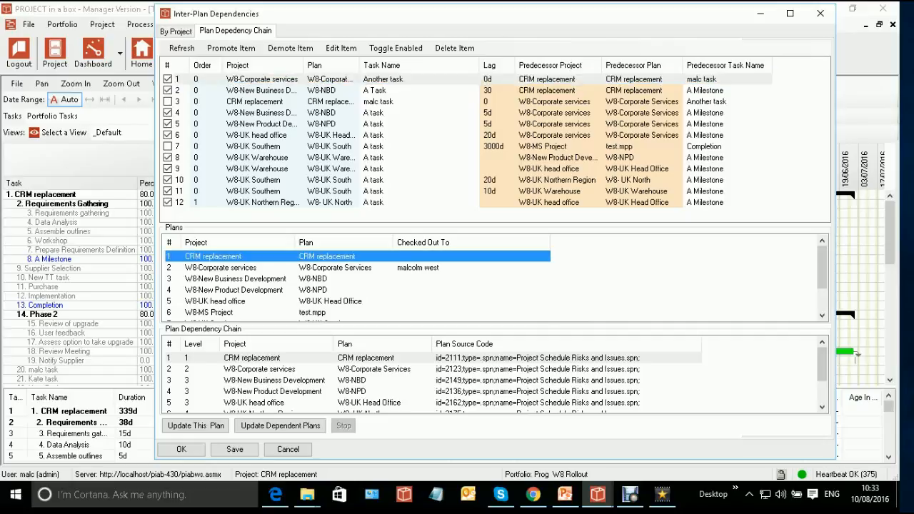
pyautogui.click(214, 300)
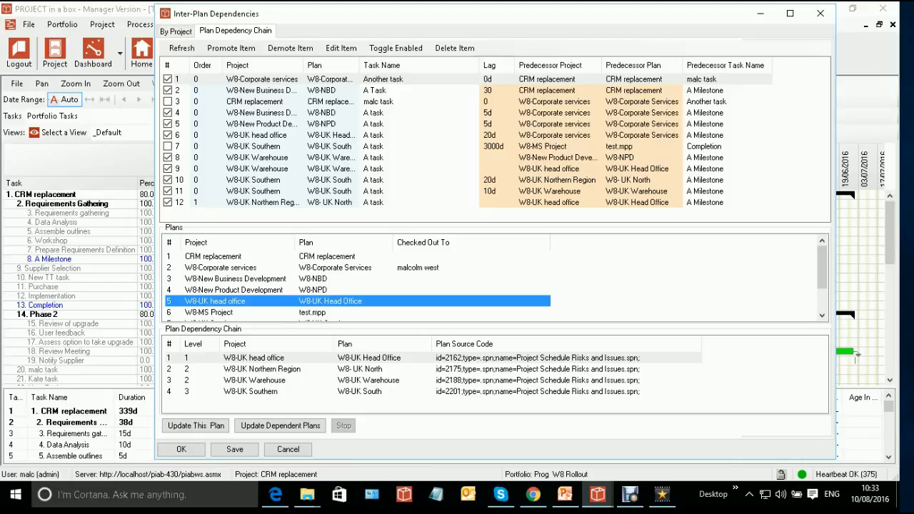
pyautogui.click(340, 49)
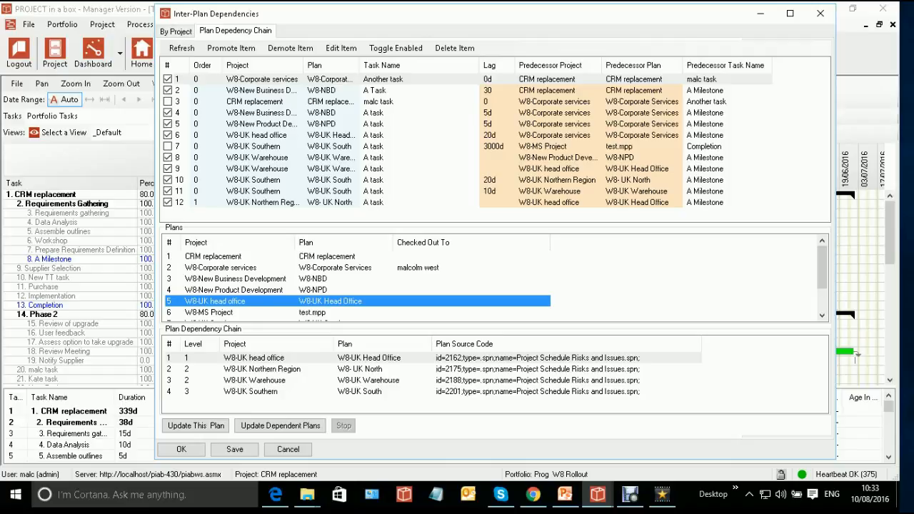
# - Compare the chains for W8-UK Northern Region, W8-New Product Development and CRM replacement
pyautogui.click(209, 311)
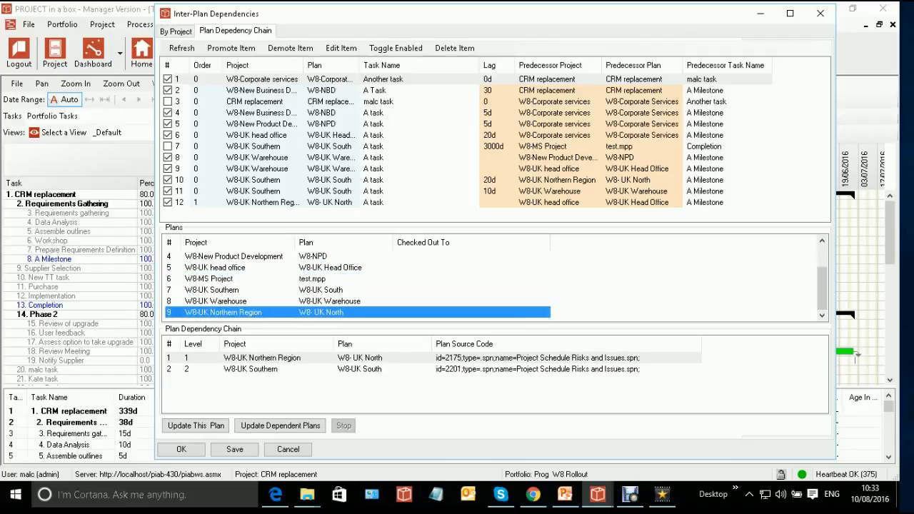
pyautogui.click(214, 267)
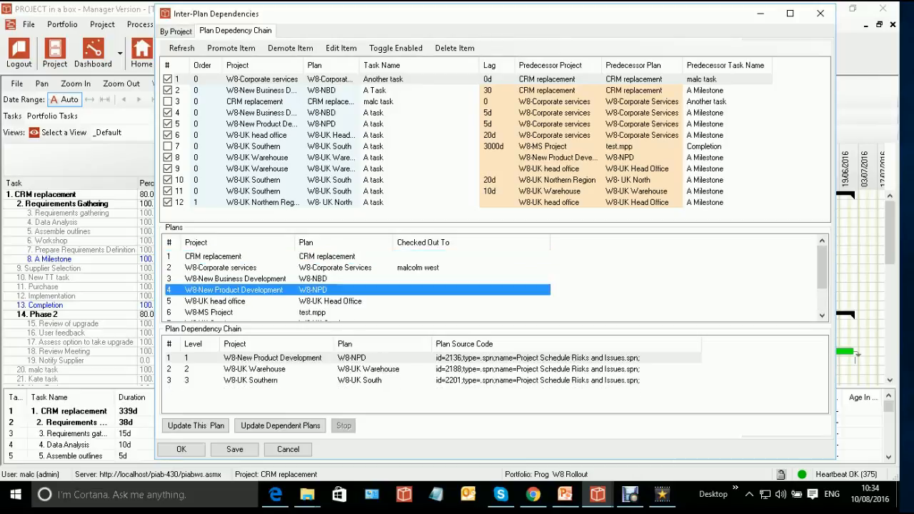
pyautogui.click(213, 257)
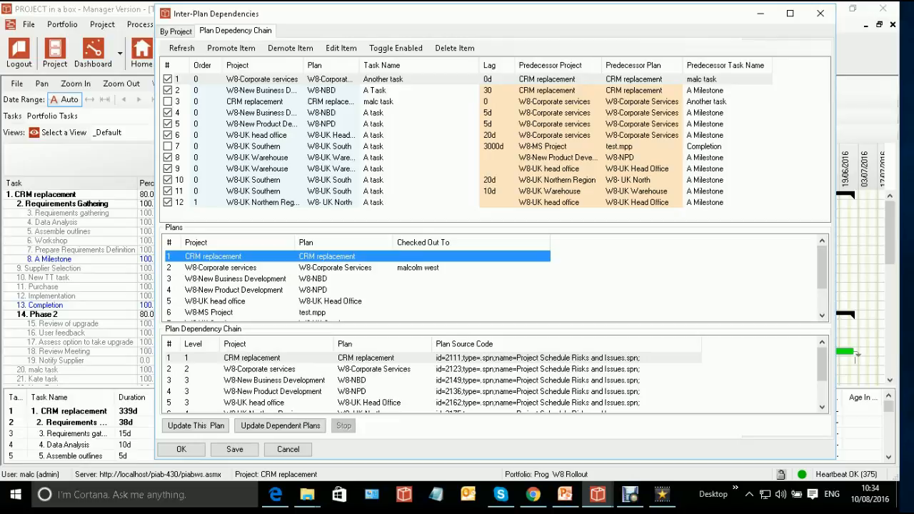
pyautogui.scroll(-3)
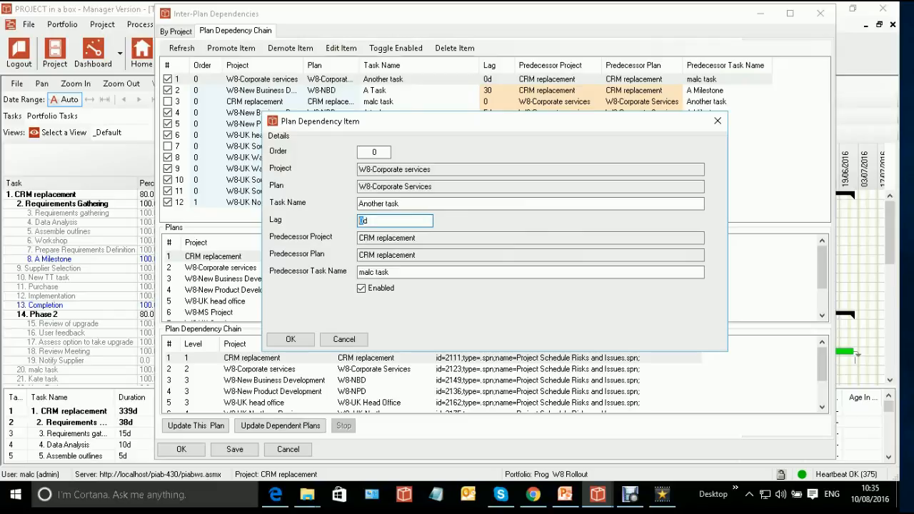
# - Give the W8-Corporate services dependency on CRM replacement's malc task a 30-day lag
pyautogui.write('30')
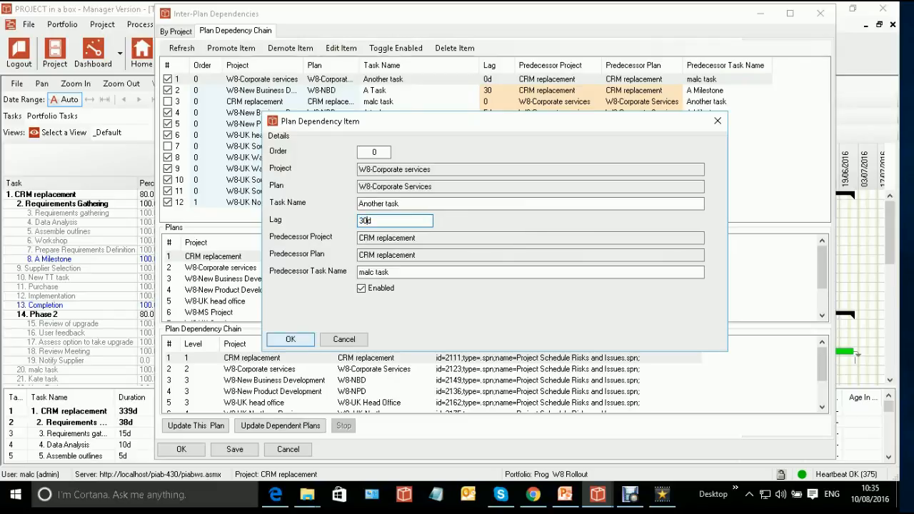
pyautogui.click(290, 340)
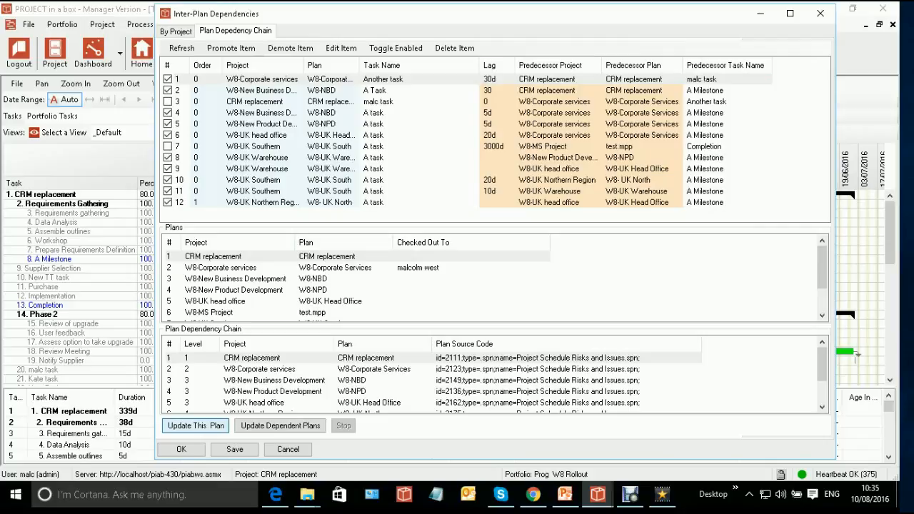
# - Update this plan with the new lag, then update its dependent plans
pyautogui.click(194, 425)
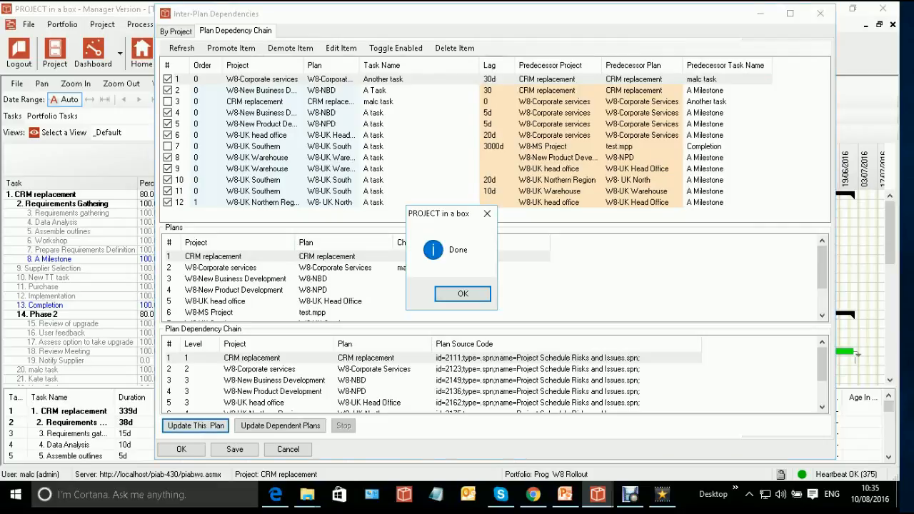
pyautogui.click(463, 294)
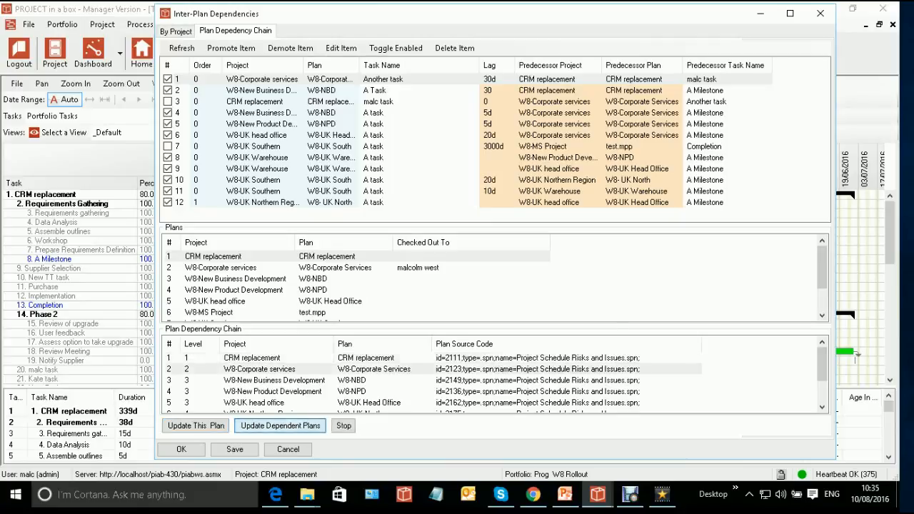
pyautogui.click(280, 425)
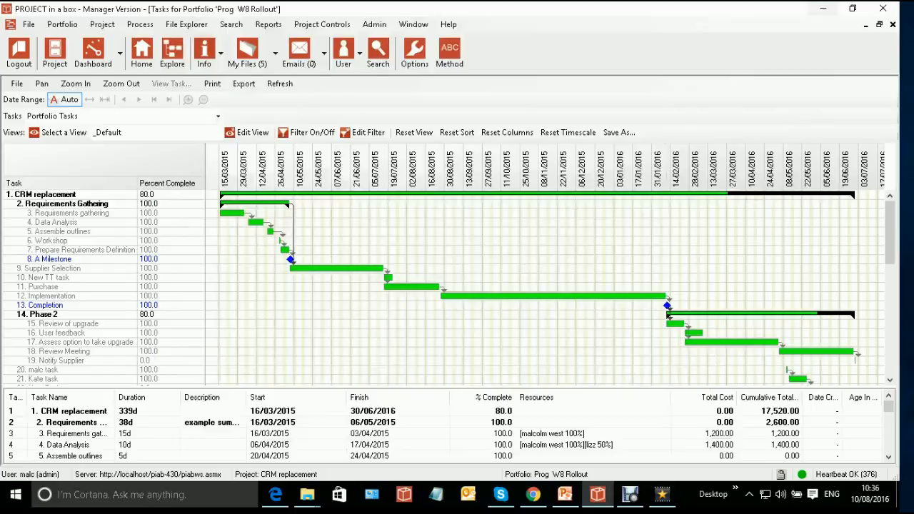
# - In W8-Corporate services' file explorer, show the Project Schedule Risks and Issues file's version history
pyautogui.click(55, 44)
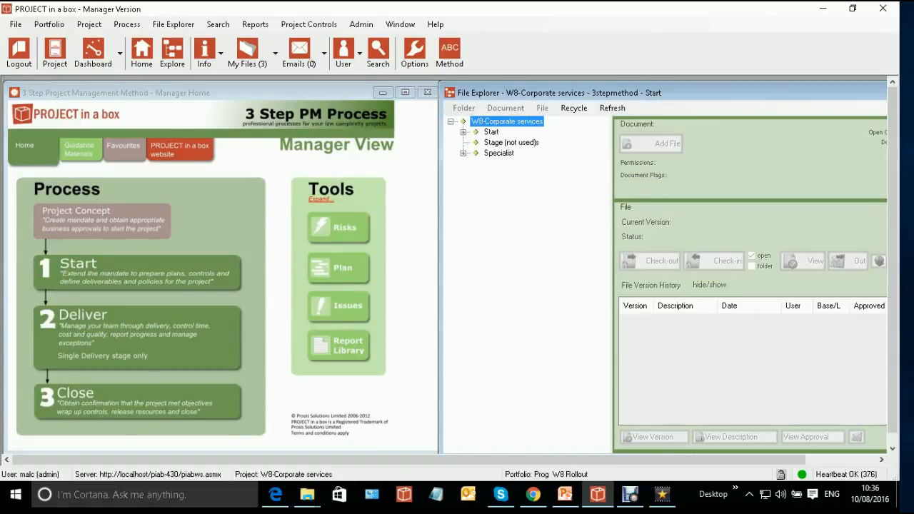
pyautogui.click(463, 132)
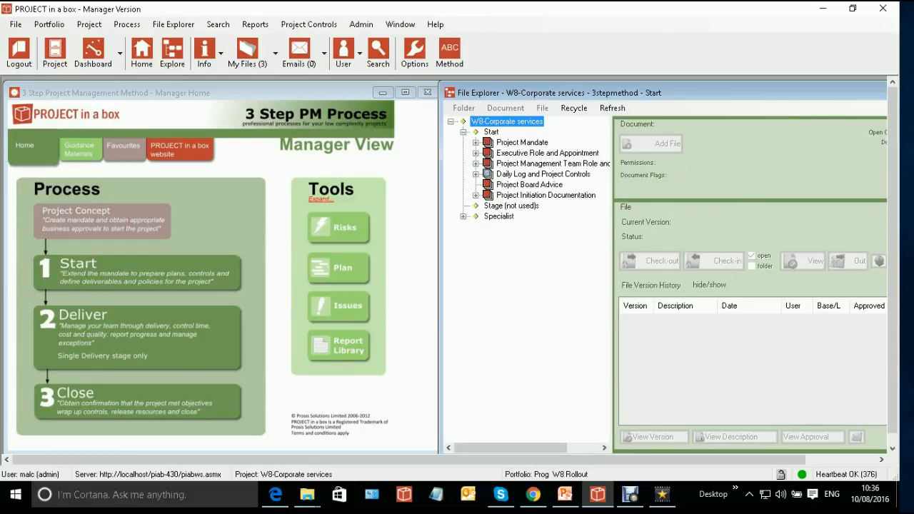
pyautogui.click(477, 174)
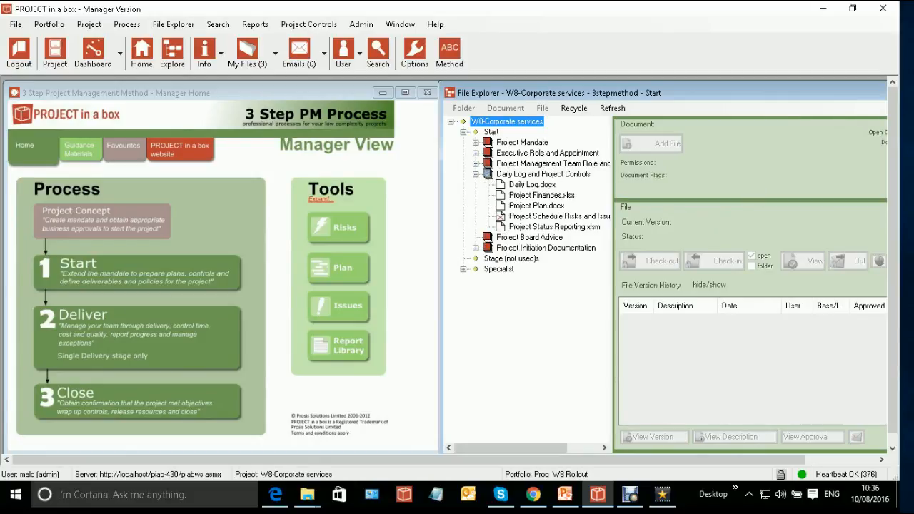
pyautogui.click(558, 216)
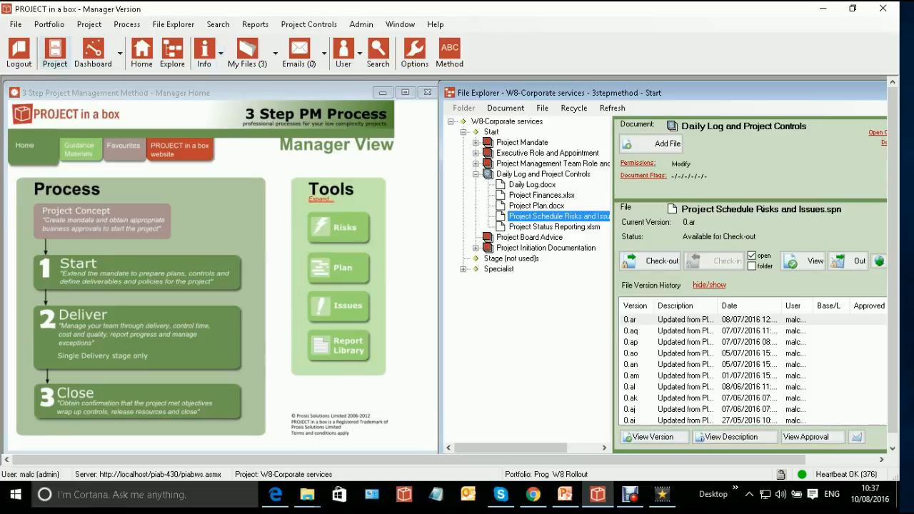
pyautogui.click(309, 23)
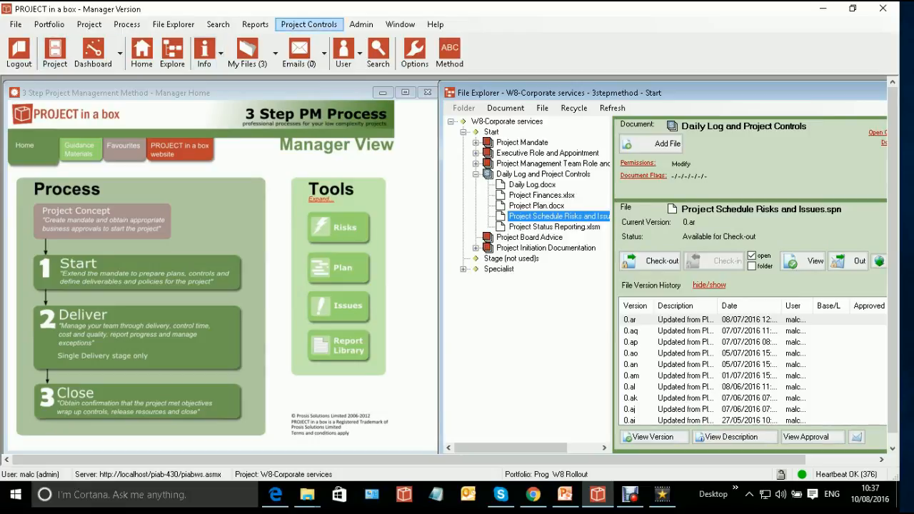
# - Reopen the Portfolio Tasks Gantt for Prog W8 Rollout and scroll through its tasks
pyautogui.click(308, 23)
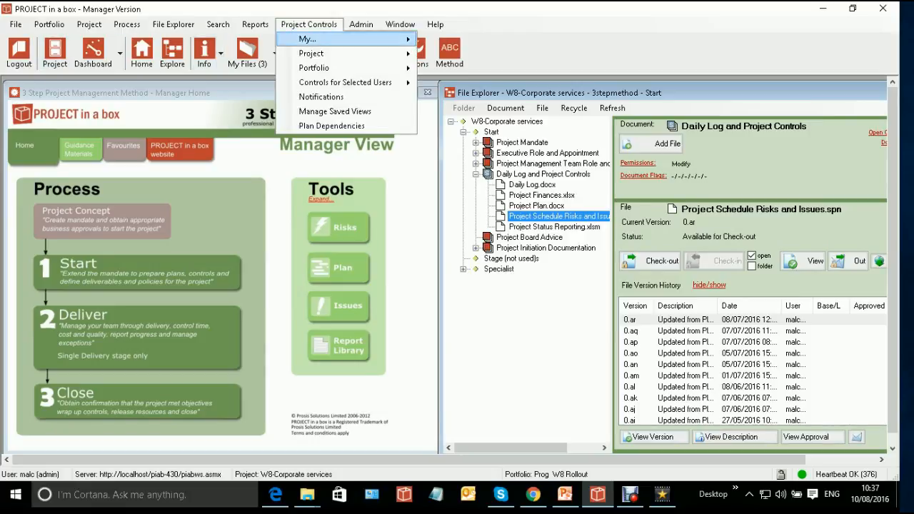
pyautogui.moveTo(314, 69)
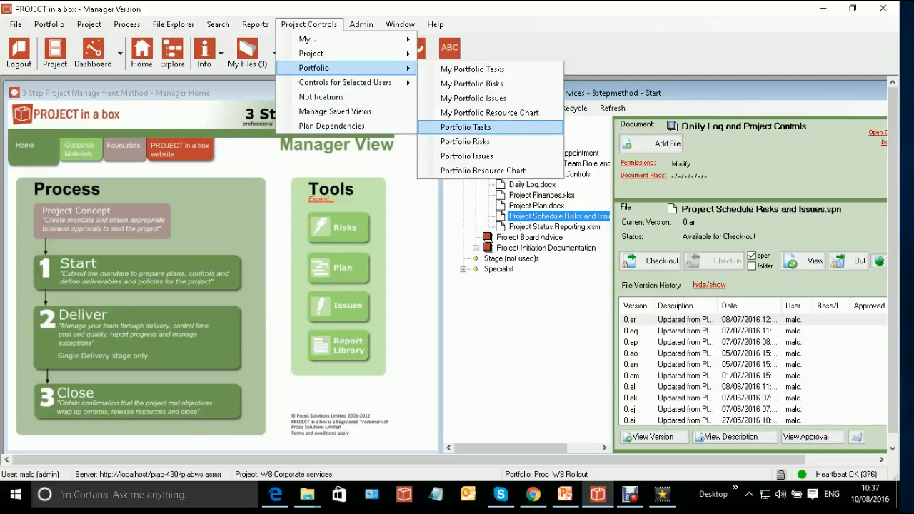
pyautogui.click(464, 126)
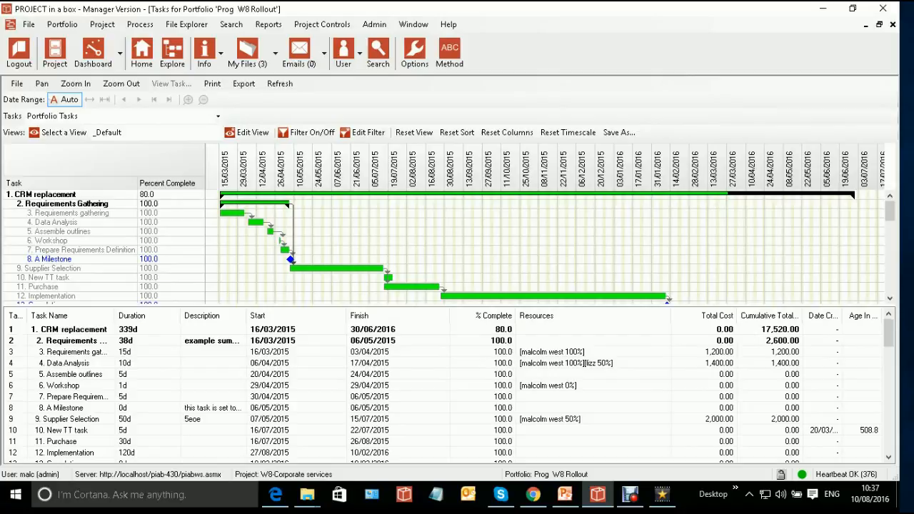
pyautogui.scroll(-3)
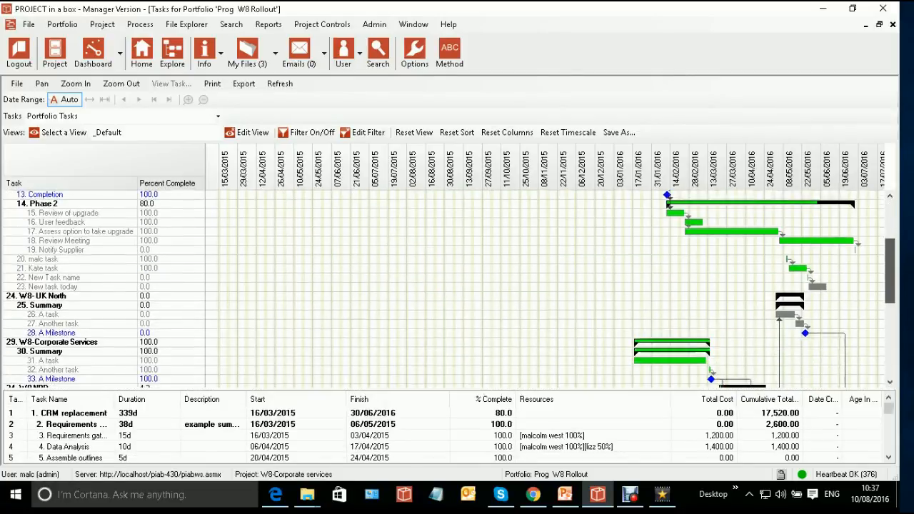
pyautogui.scroll(-3)
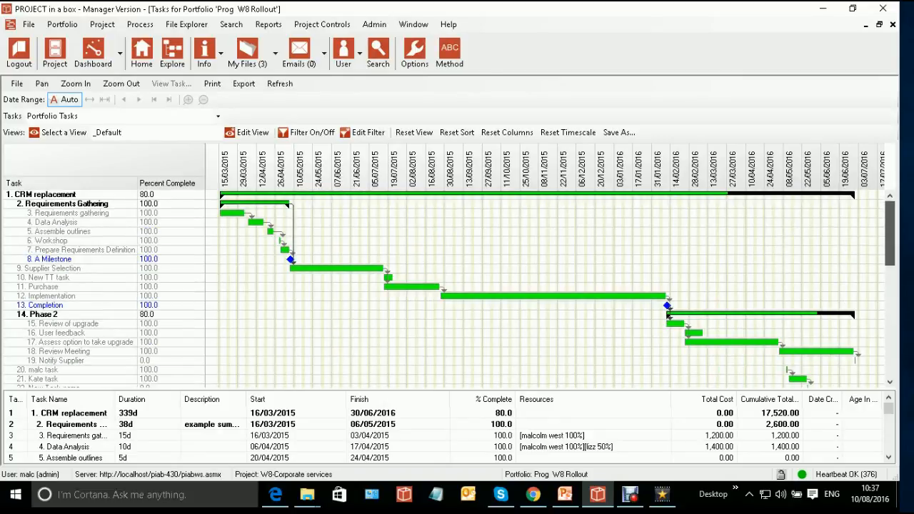
pyautogui.scroll(-3)
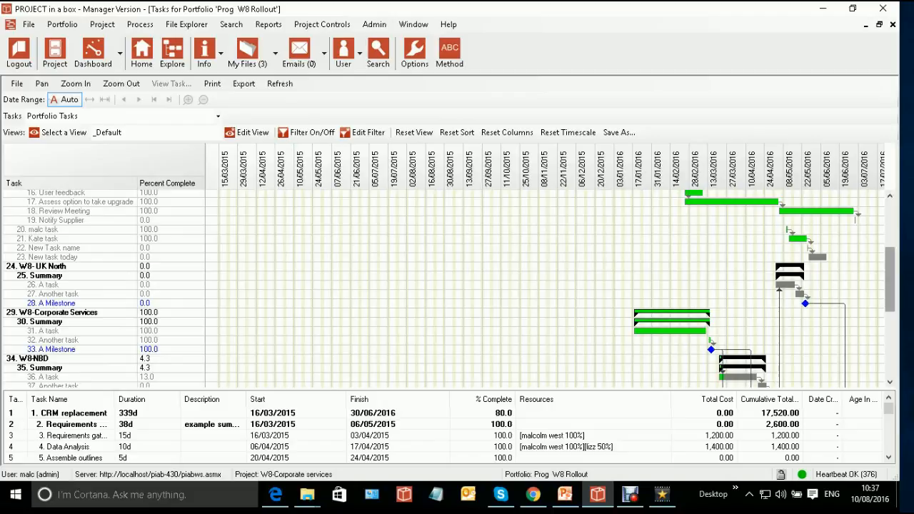
pyautogui.click(371, 23)
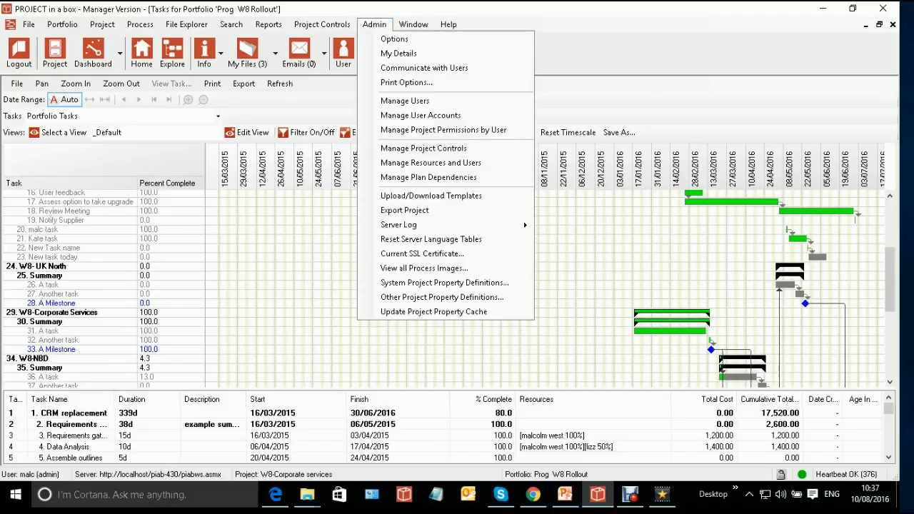
# - Re-run Update Dependent Plans in Manage Plan Dependencies, confirm Done, and return to the Portfolio Gantt
pyautogui.click(429, 178)
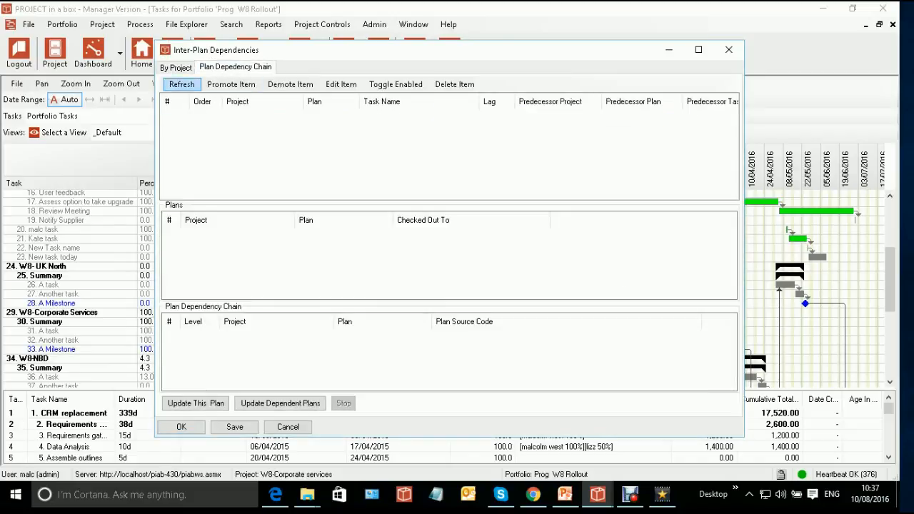
pyautogui.click(181, 84)
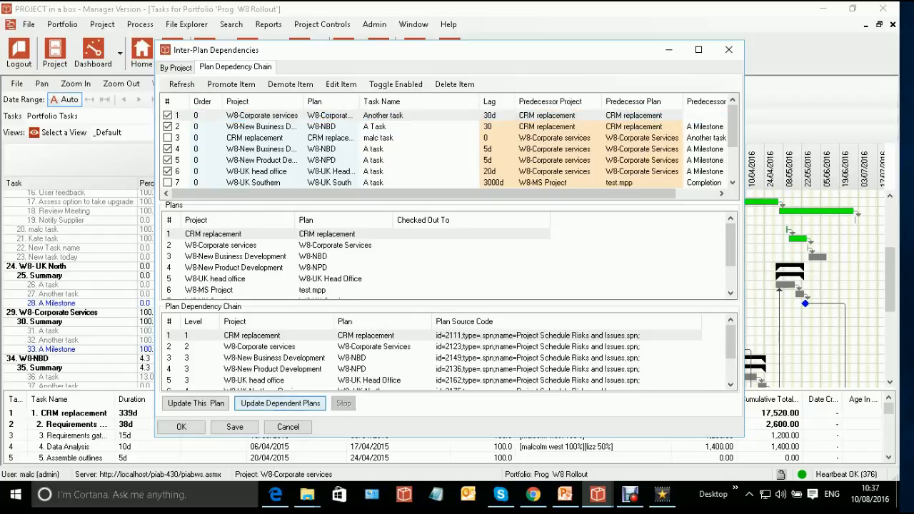
pyautogui.click(280, 403)
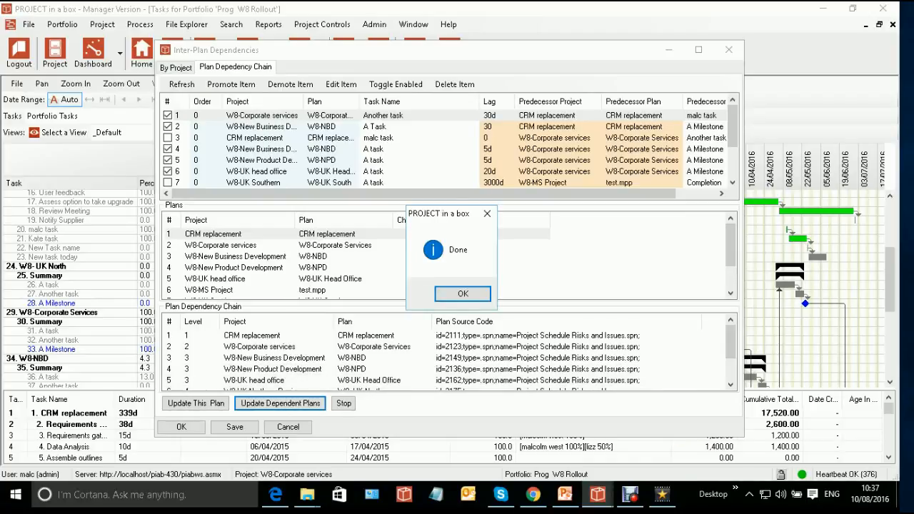
pyautogui.click(463, 295)
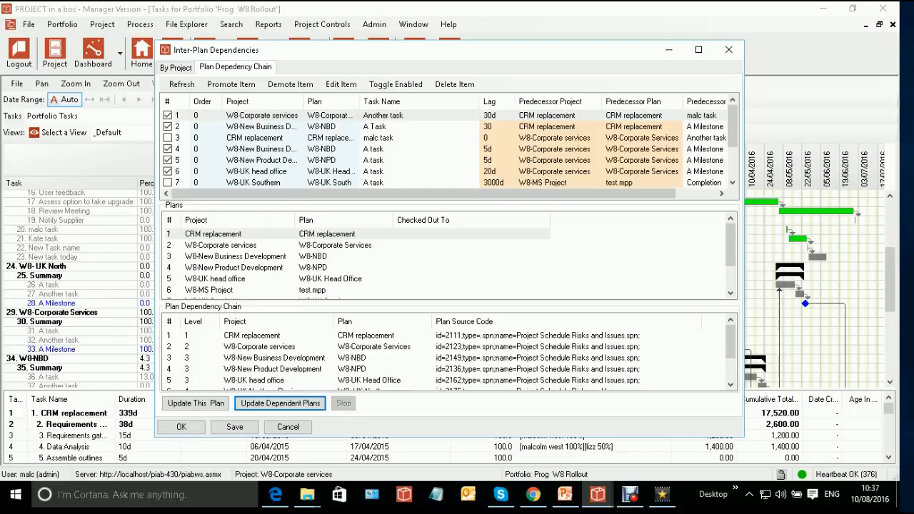
pyautogui.click(180, 427)
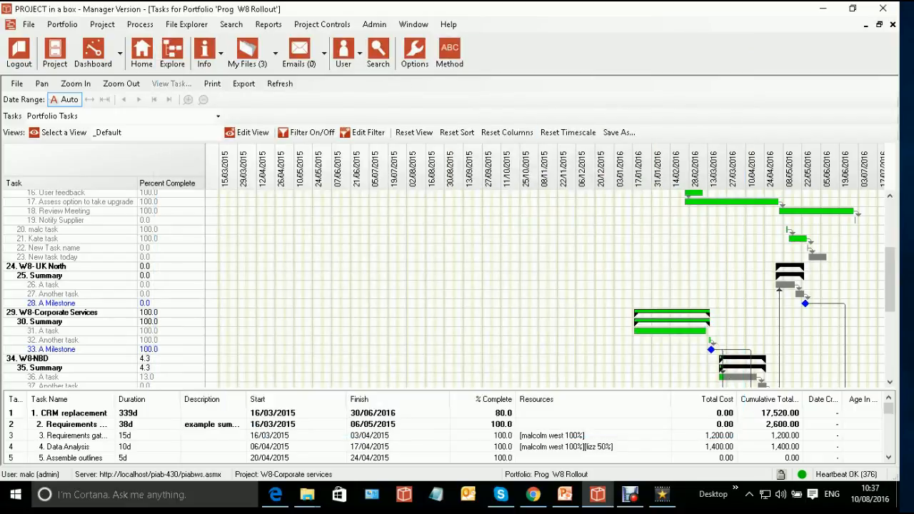
pyautogui.click(280, 83)
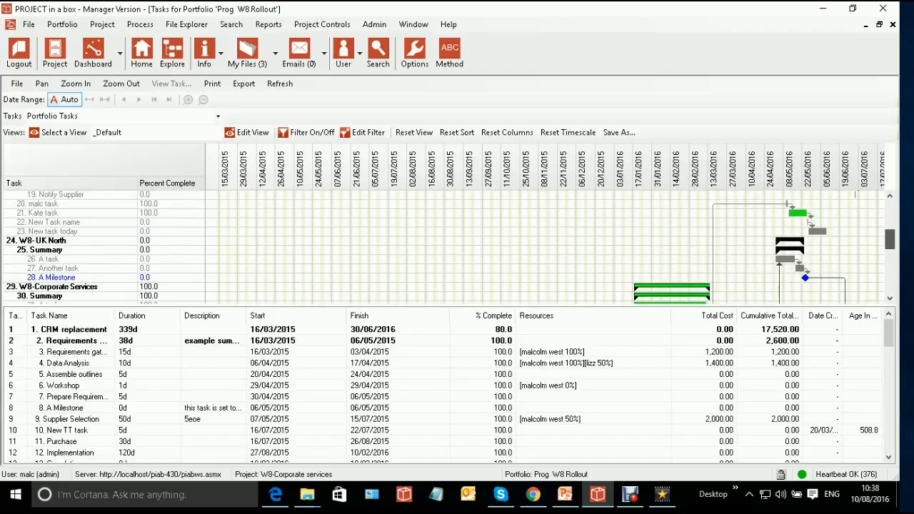
pyautogui.scroll(-3)
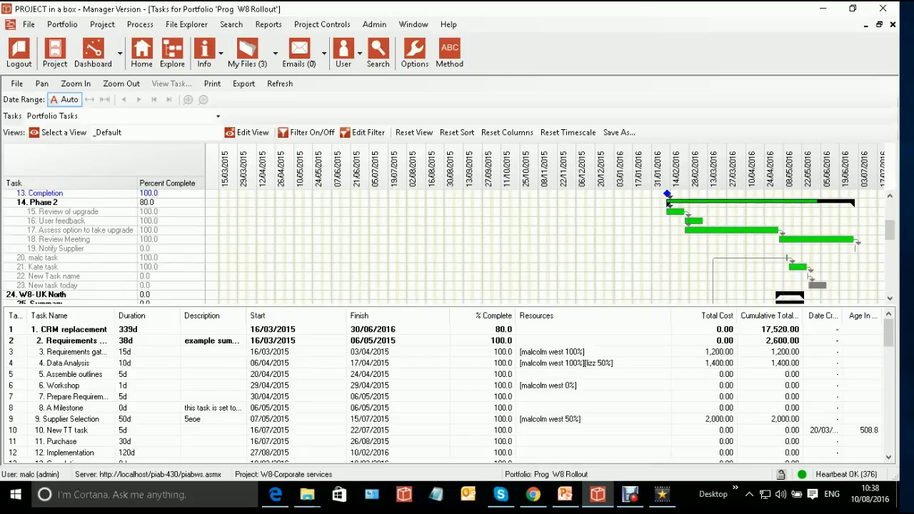
pyautogui.scroll(-3)
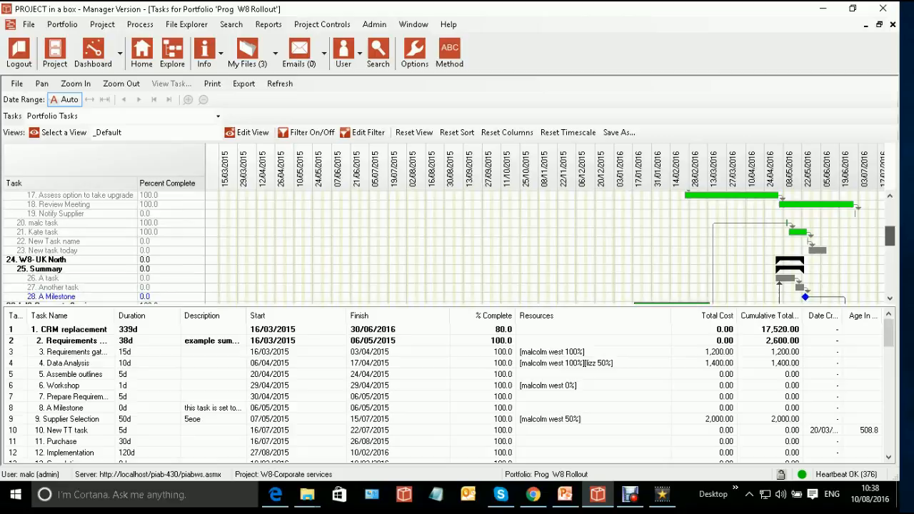
pyautogui.scroll(-3)
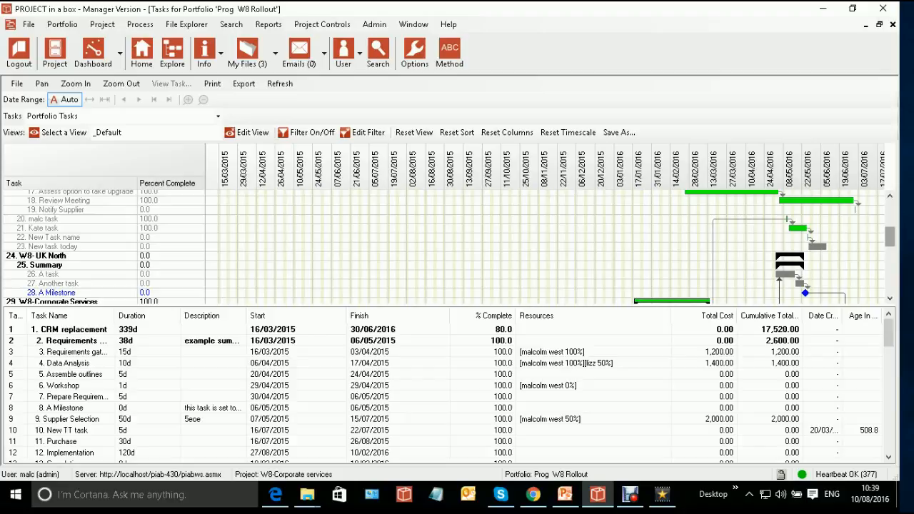
pyautogui.scroll(-3)
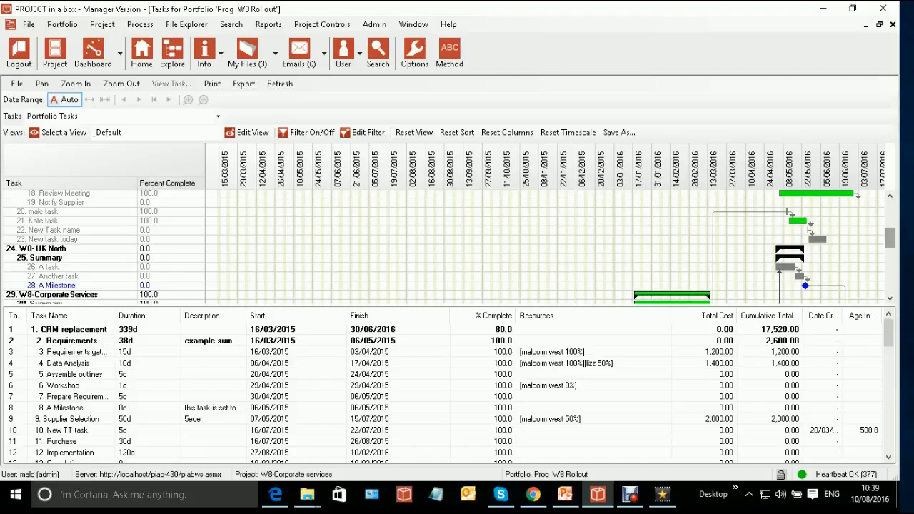
pyautogui.scroll(-3)
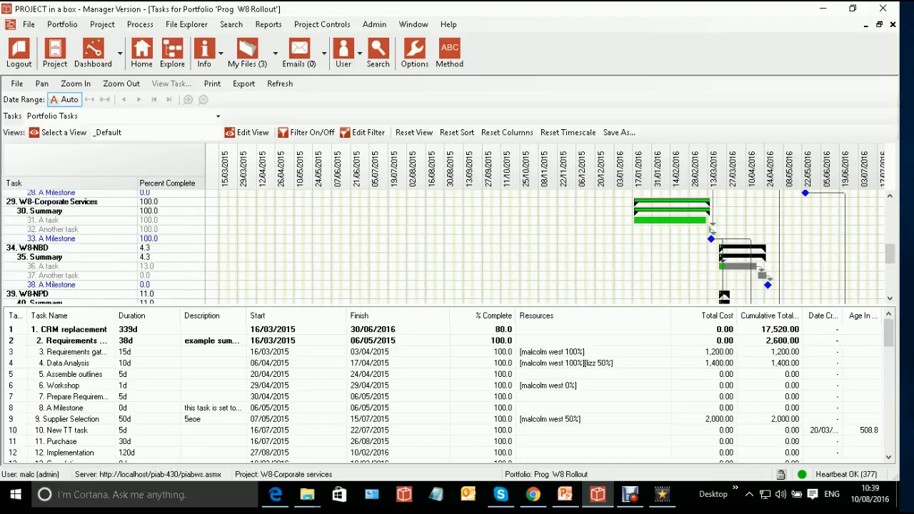